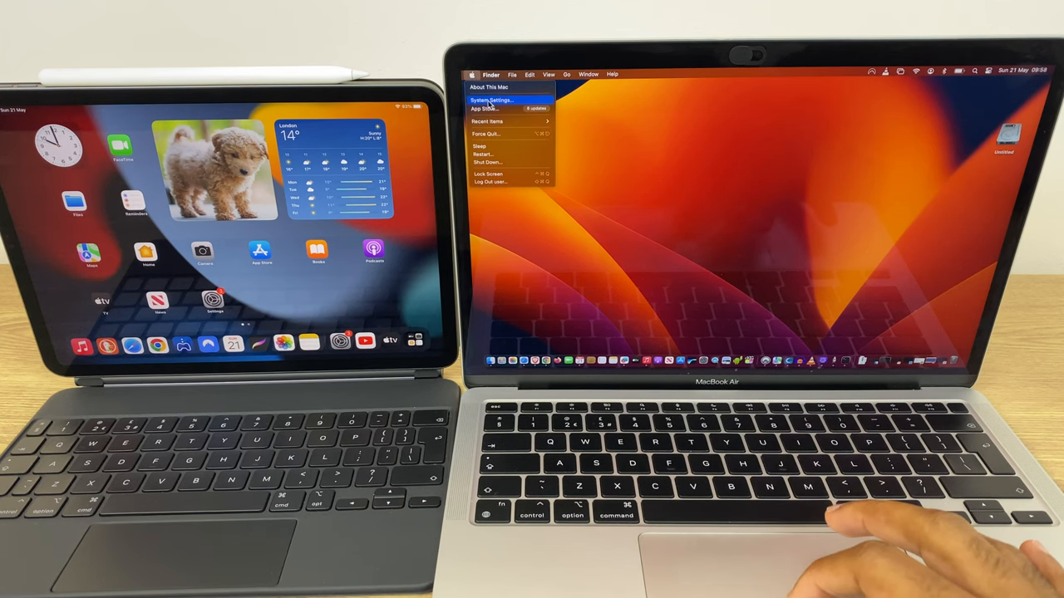
# Open System Settings from the Apple menu, landing on the Appearance pane.
pyautogui.click(492, 99)
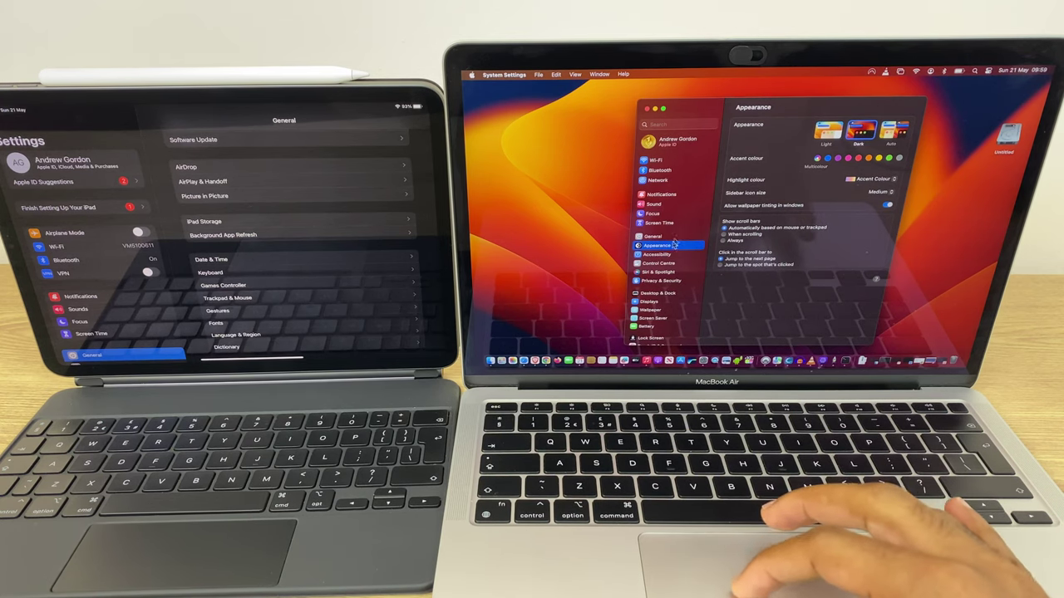
# Open General in the iPad's Settings while the Mac's System Settings stays visible.
pyautogui.click(651, 303)
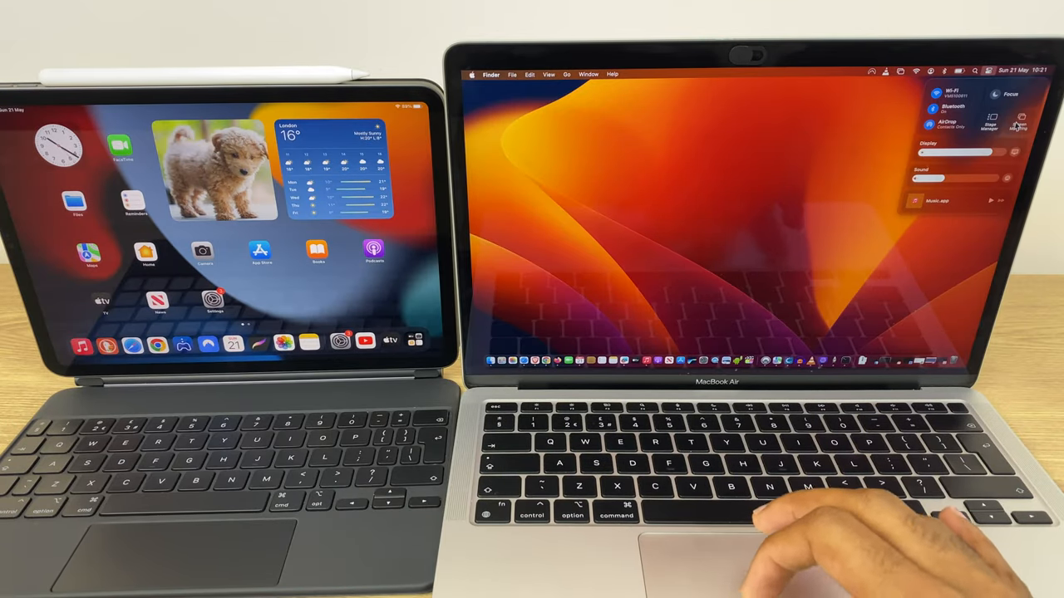
pyautogui.click(1017, 120)
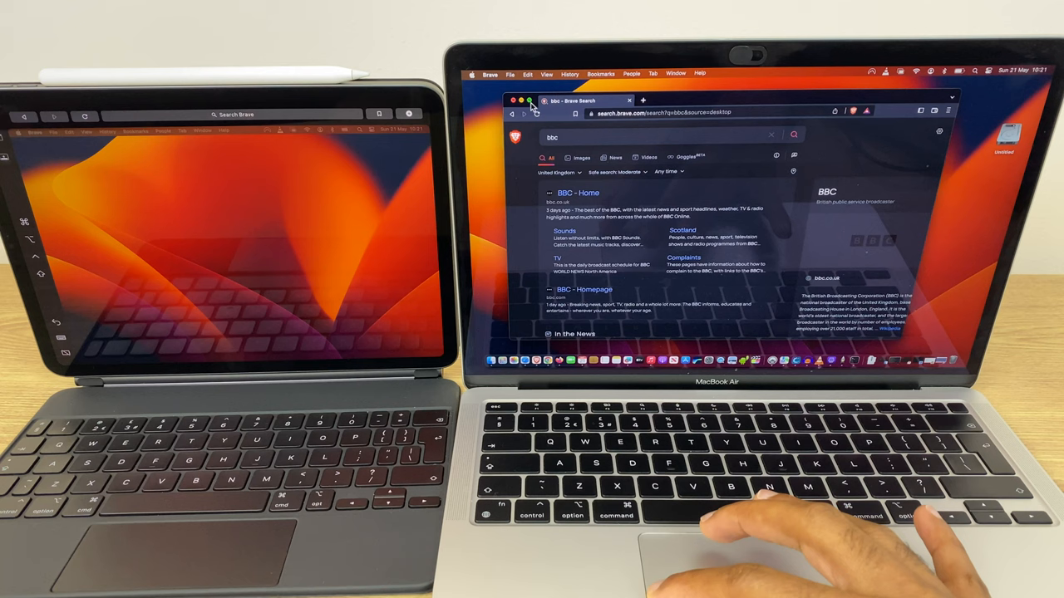
pyautogui.click(529, 101)
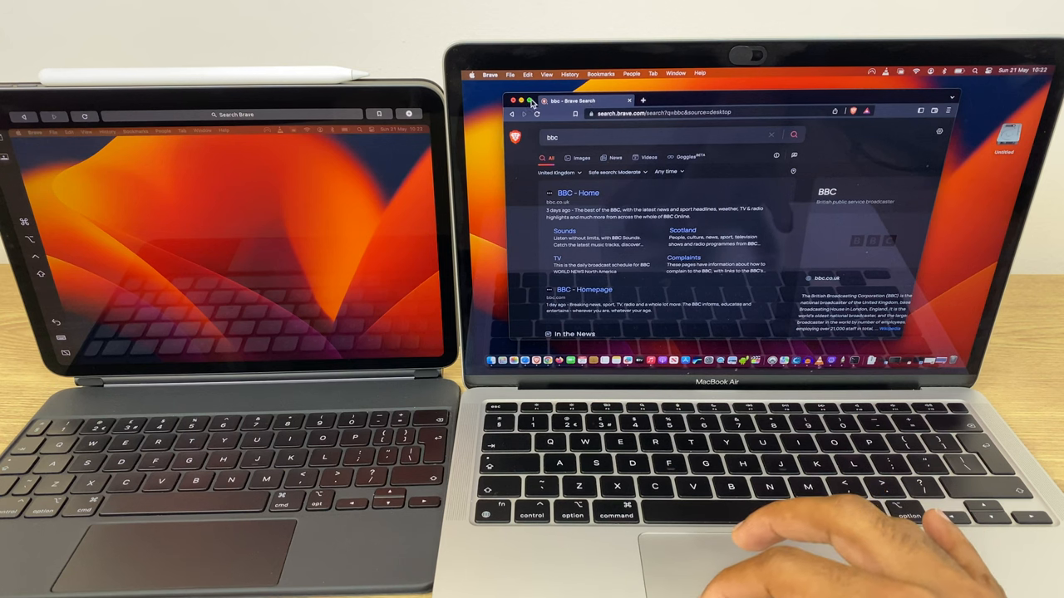
pyautogui.click(532, 102)
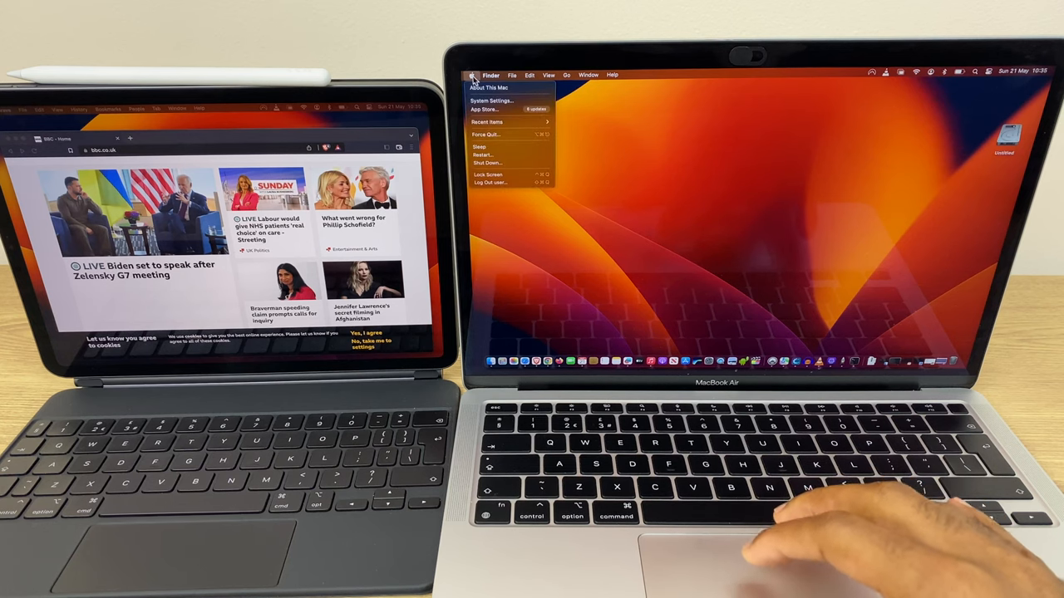
pyautogui.moveTo(490, 109)
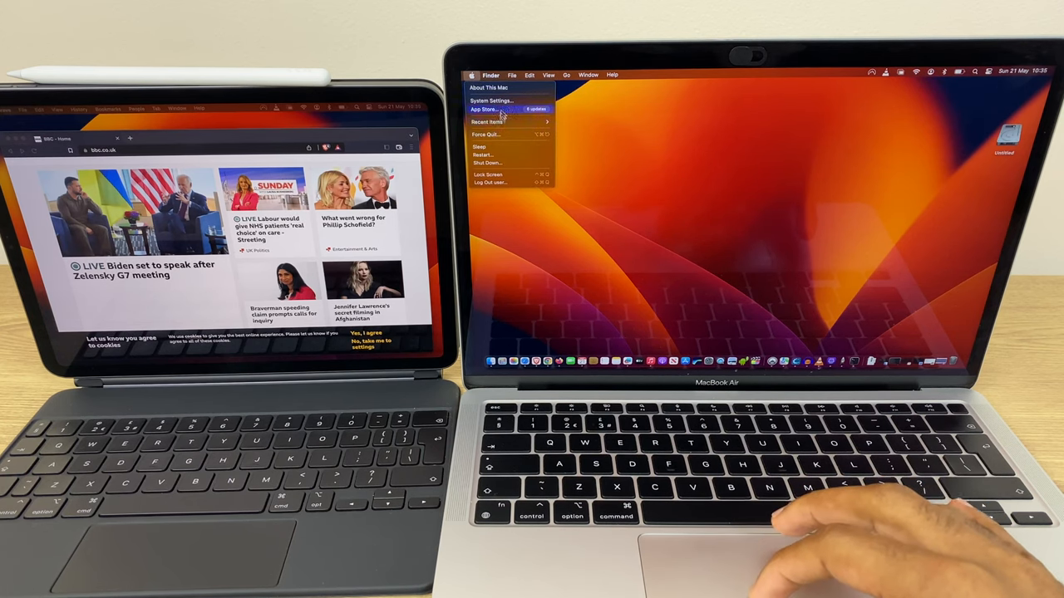
# Open System Settings > Displays and start arranging the iPad and MacBook Air displays.
pyautogui.click(492, 100)
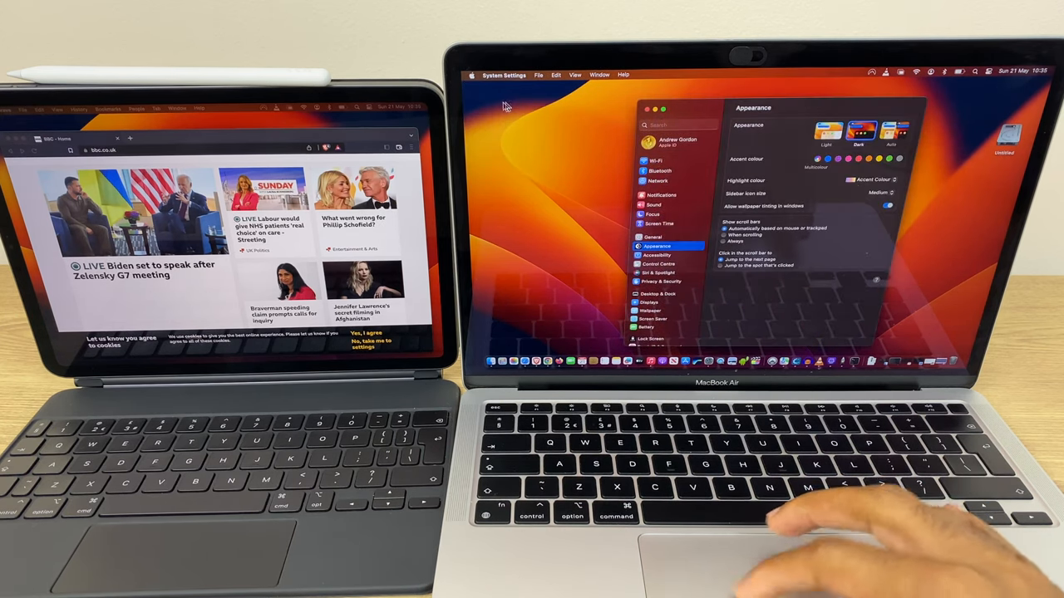
pyautogui.click(656, 301)
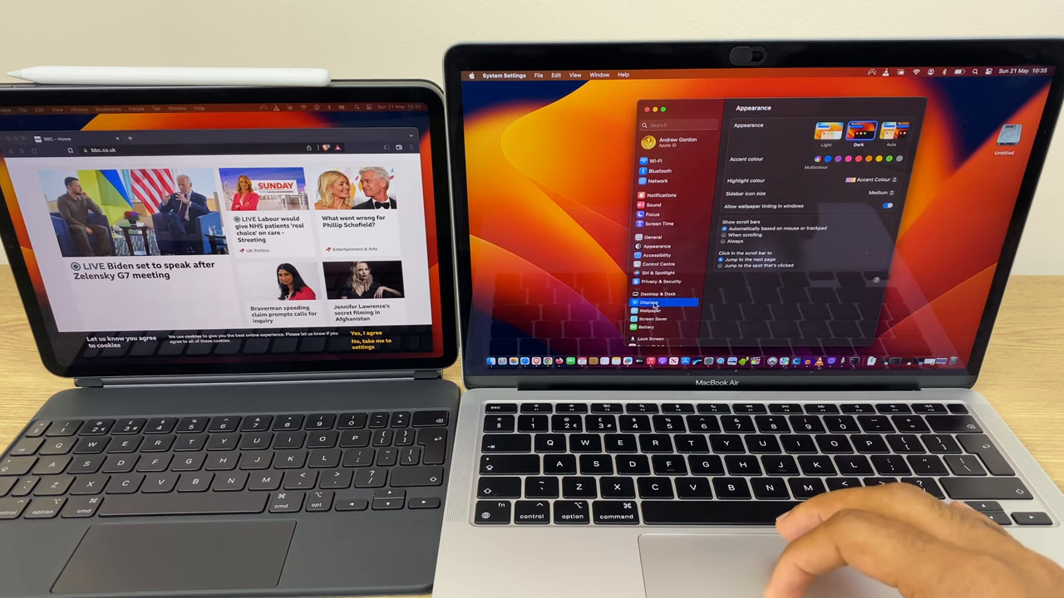
pyautogui.click(652, 302)
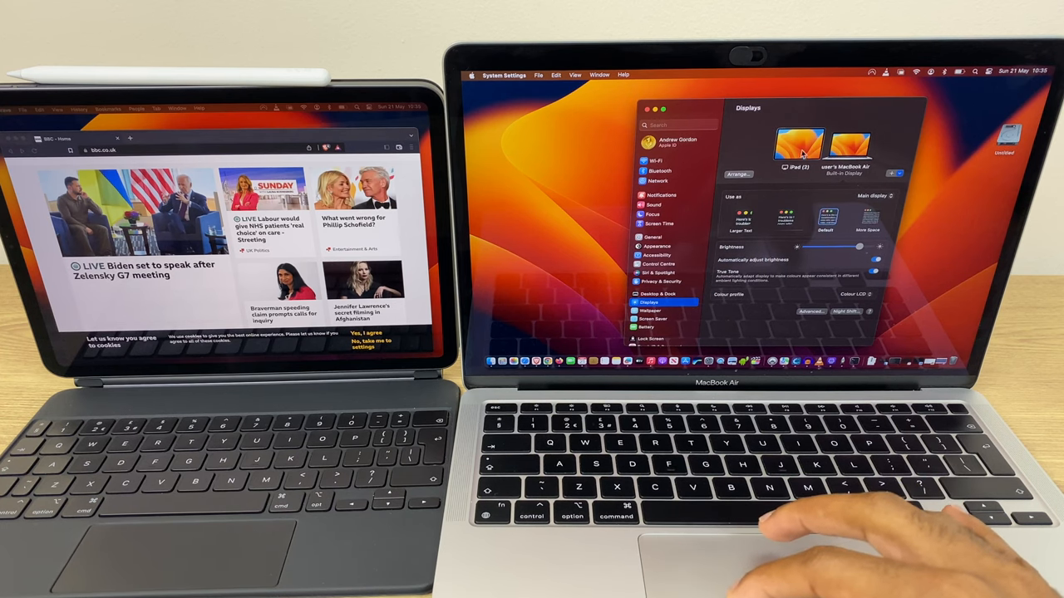
pyautogui.click(737, 174)
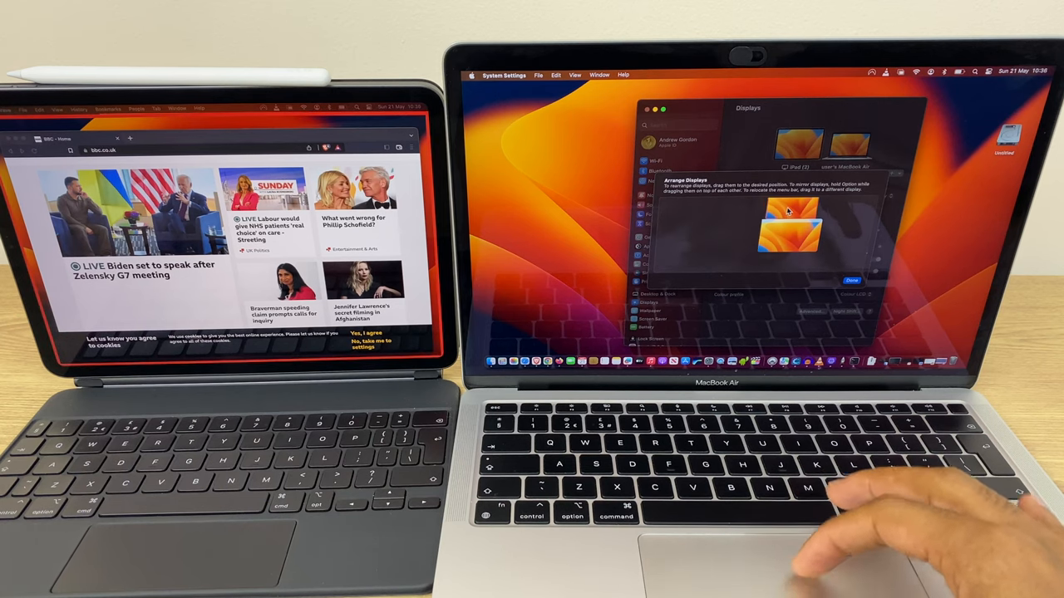
# Drag the iPad display thumbnail to a new spot beside the MacBook Air display.
pyautogui.moveTo(814, 233); pyautogui.dragTo(765, 253)
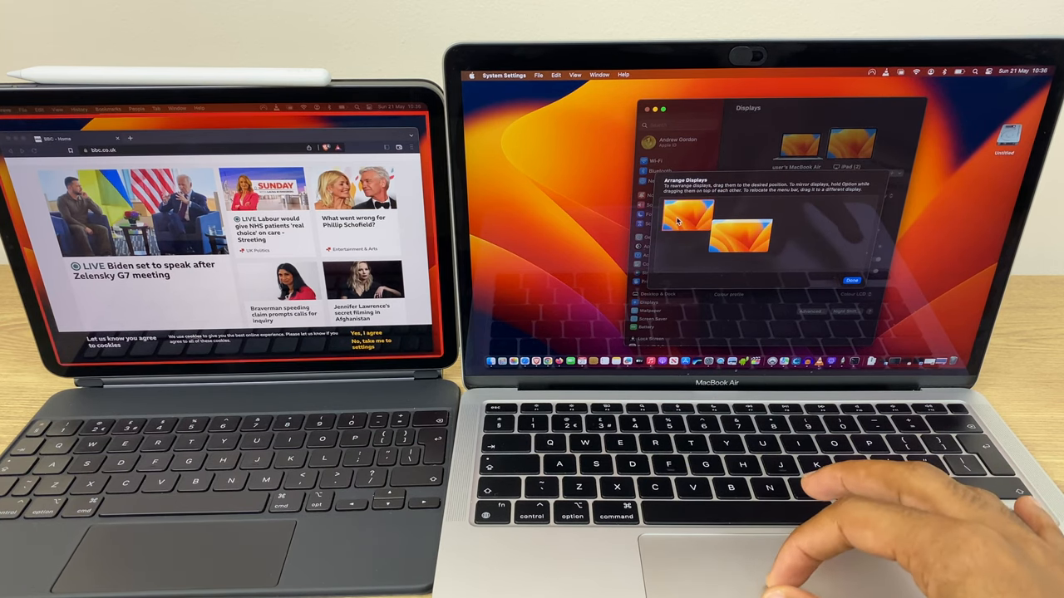
pyautogui.moveTo(682, 233); pyautogui.dragTo(748, 236)
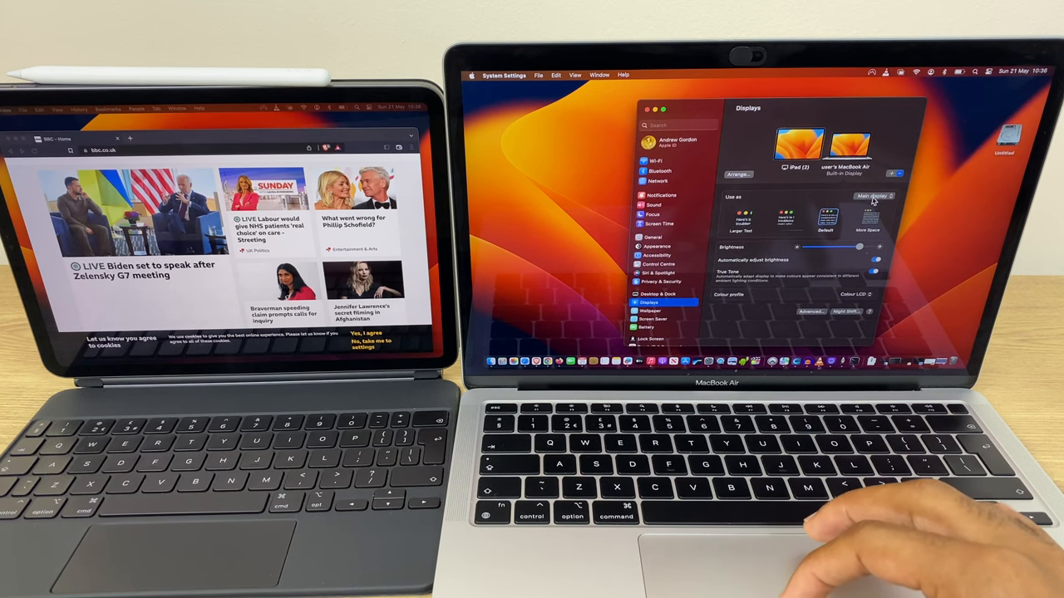
# Show the Use As choices for the iPad display: main, extended or mirroring.
pyautogui.click(875, 197)
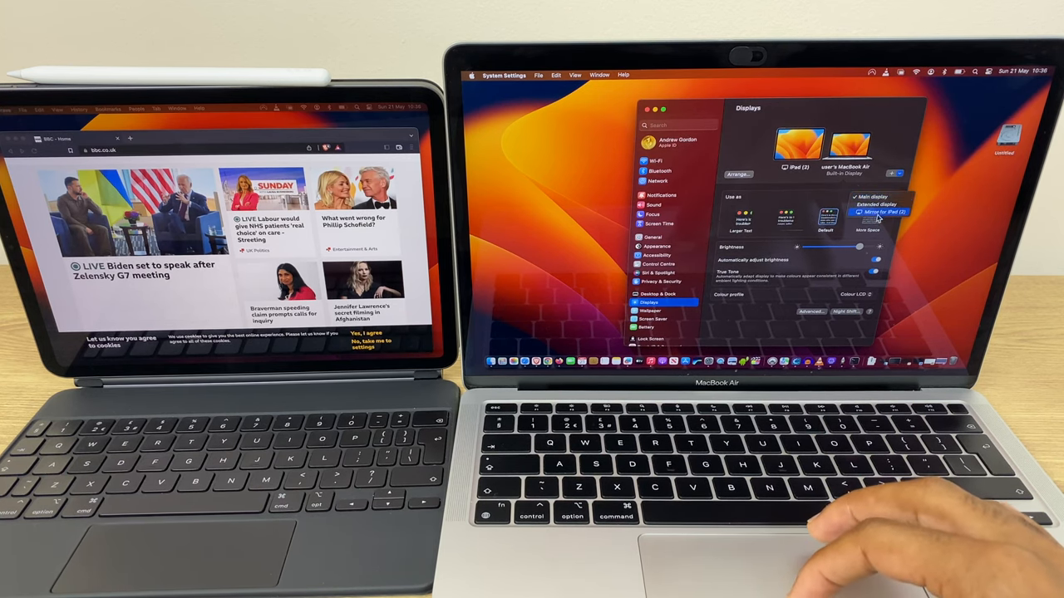